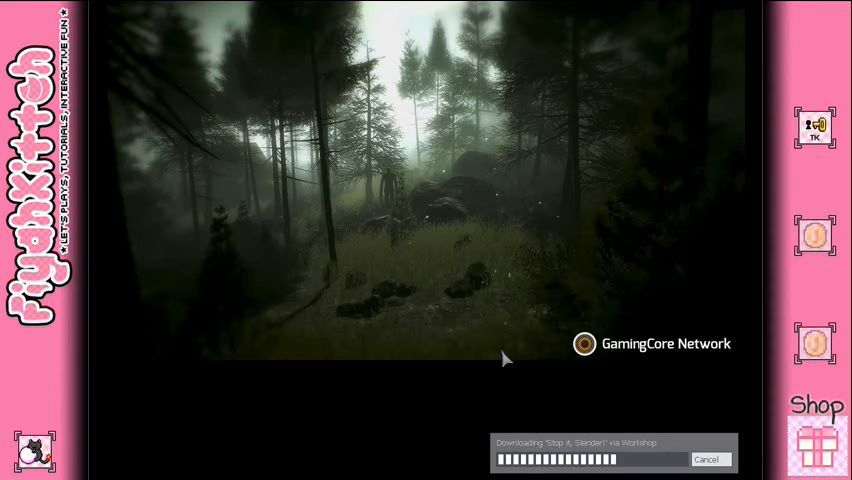
mouse_move(516, 404)
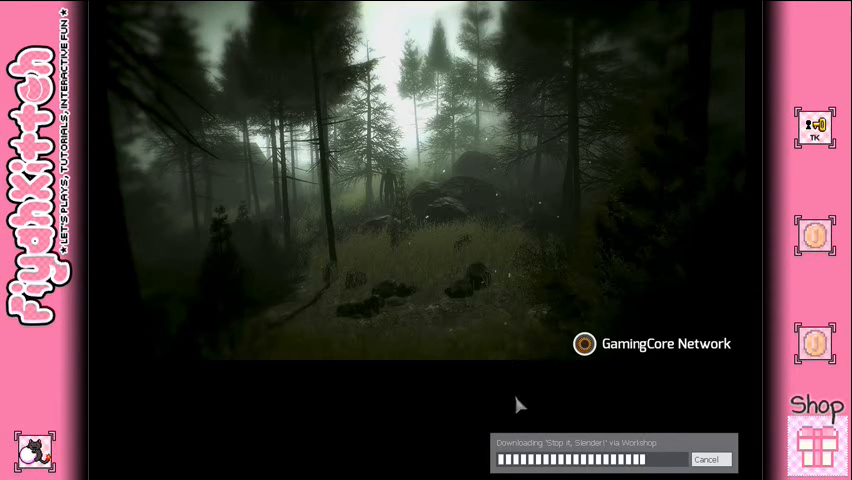